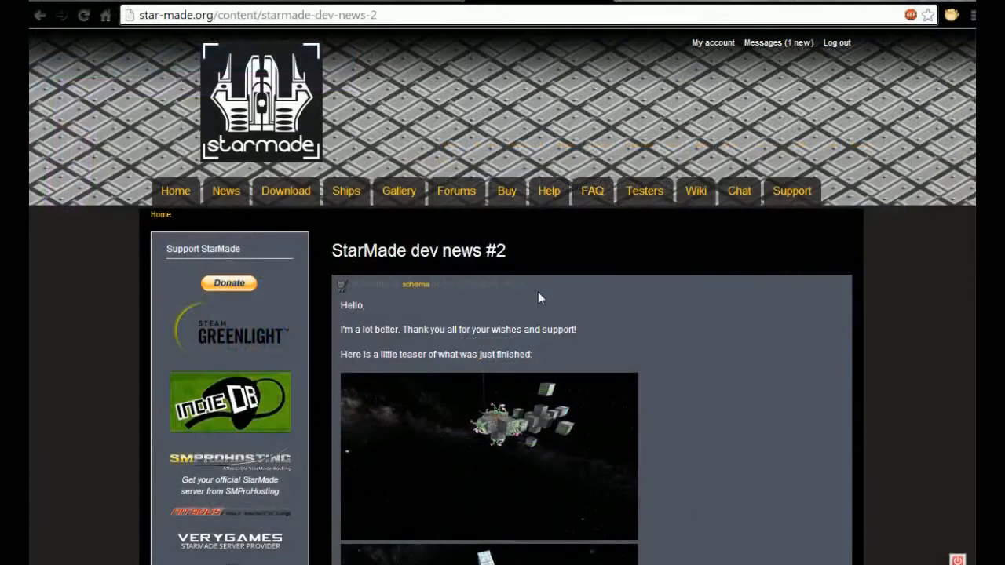
# Step: Scroll down the dev news #2 post past the teaser images to the new-shapes paragraphs
pyautogui.scroll(-3)
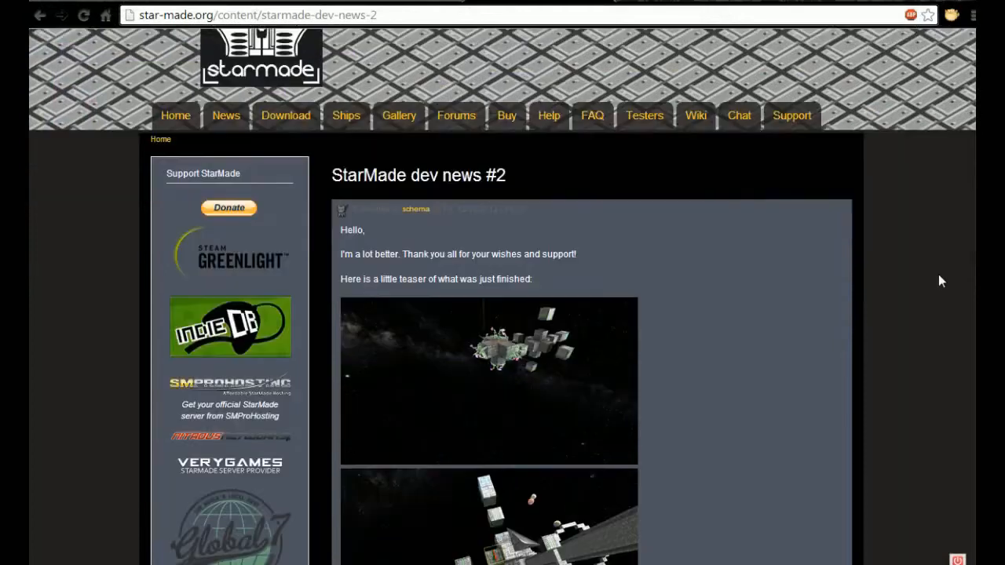
pyautogui.scroll(-3)
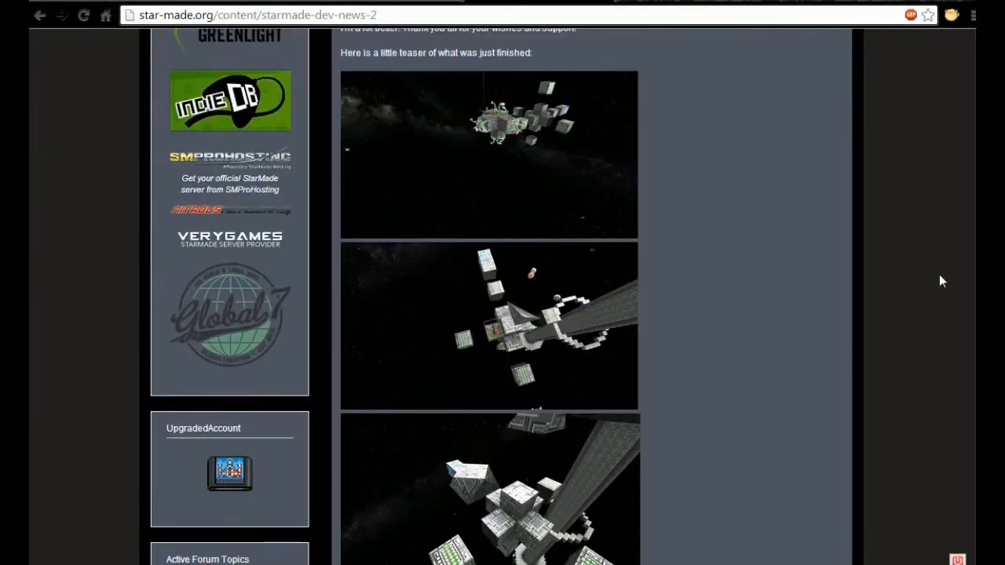
pyautogui.moveTo(484, 179)
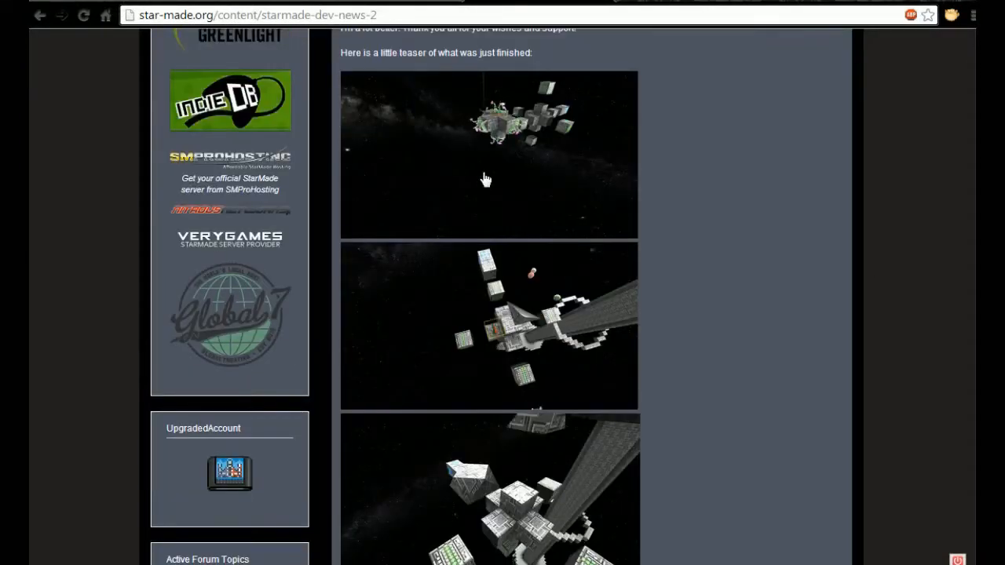
pyautogui.moveTo(658, 336)
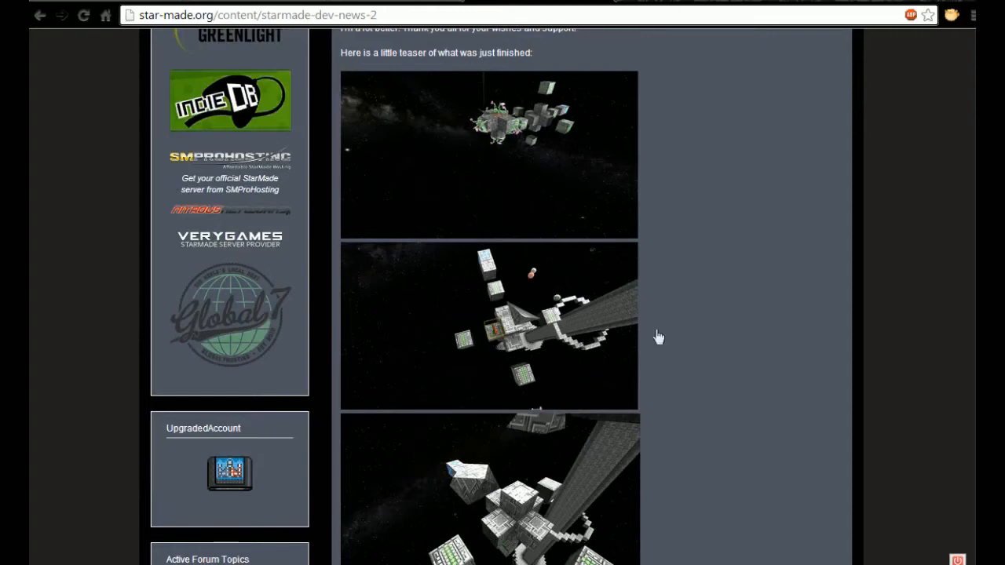
pyautogui.scroll(-3)
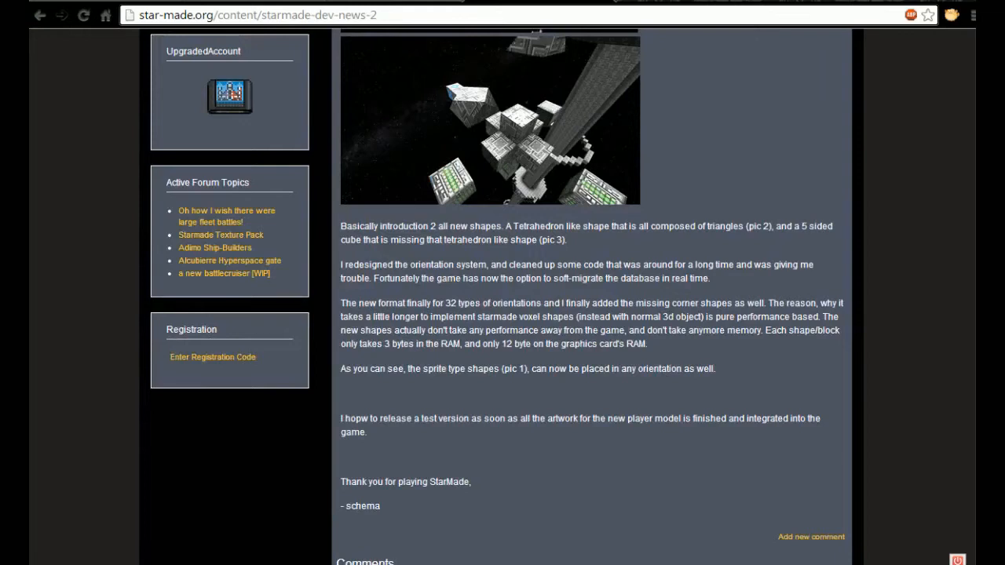
pyautogui.moveTo(587, 248)
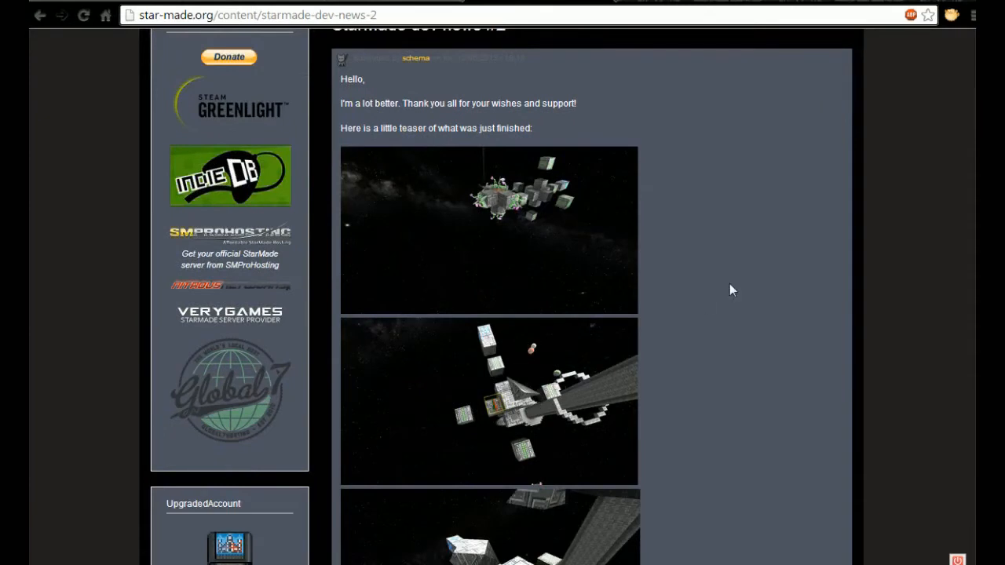
pyautogui.scroll(-3)
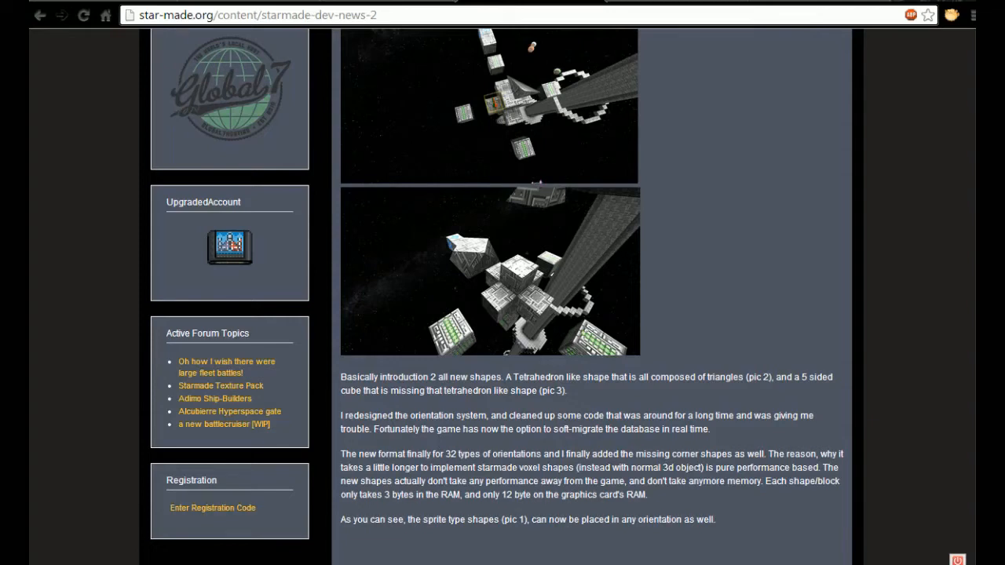
pyautogui.moveTo(487, 443)
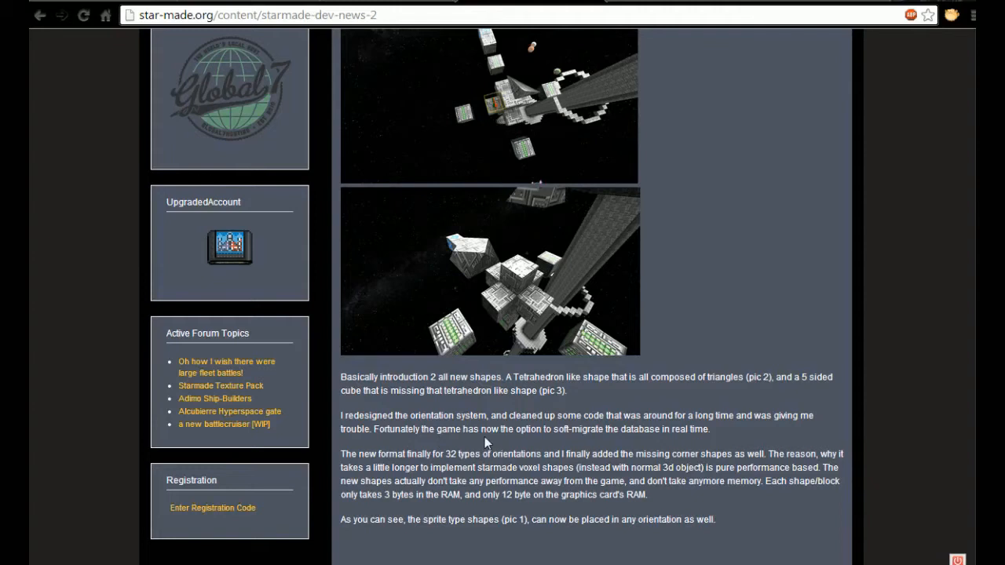
pyautogui.moveTo(584, 449)
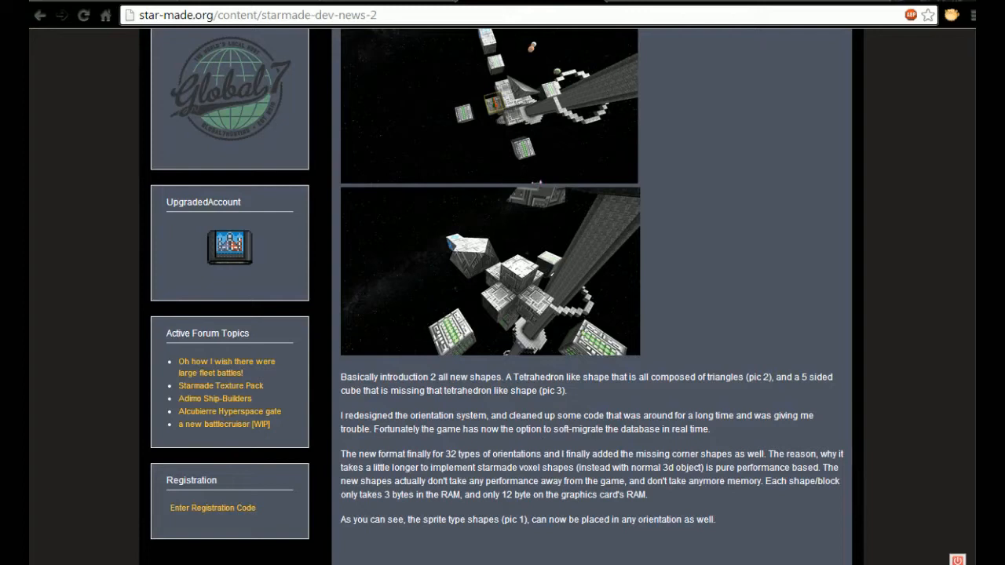
pyautogui.moveTo(408, 496)
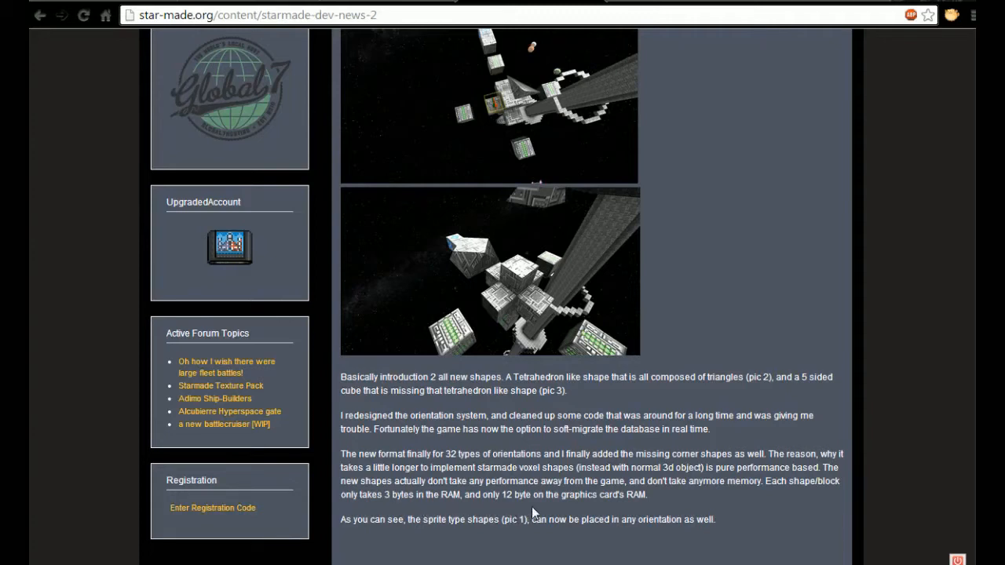
# Step: Scroll down into the readers' comments, briefly back up, then down again
pyautogui.scroll(-3)
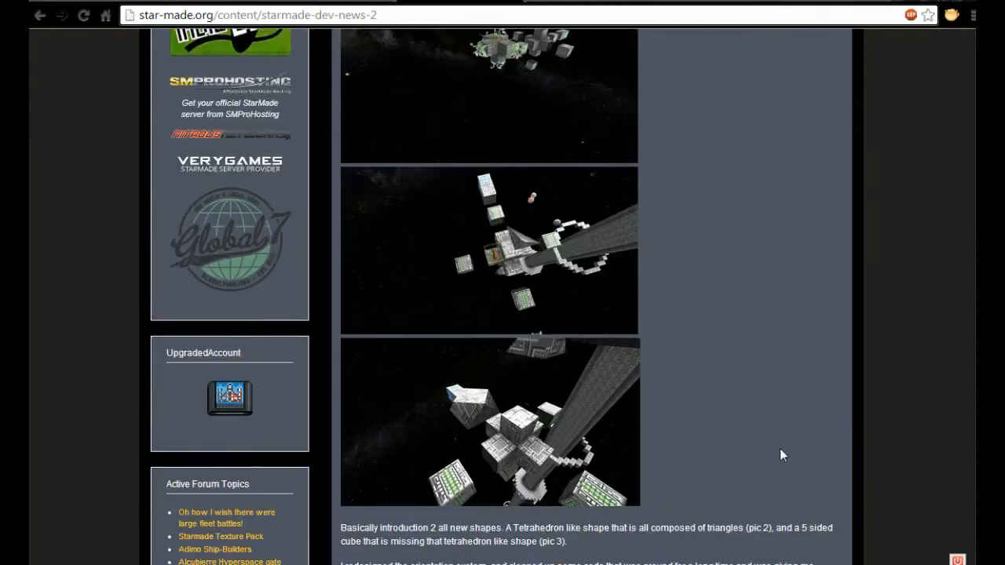
pyautogui.scroll(-3)
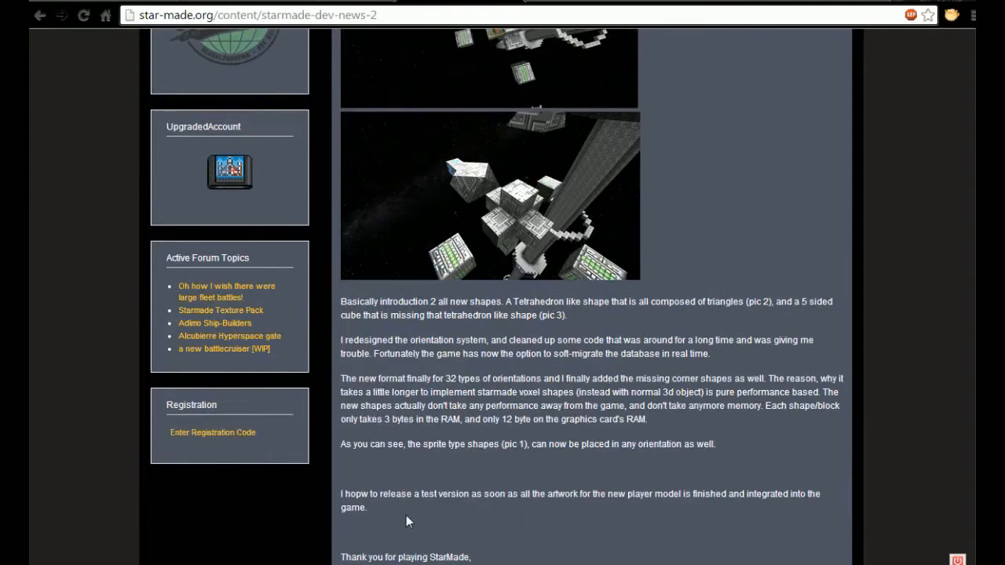
pyautogui.moveTo(556, 516)
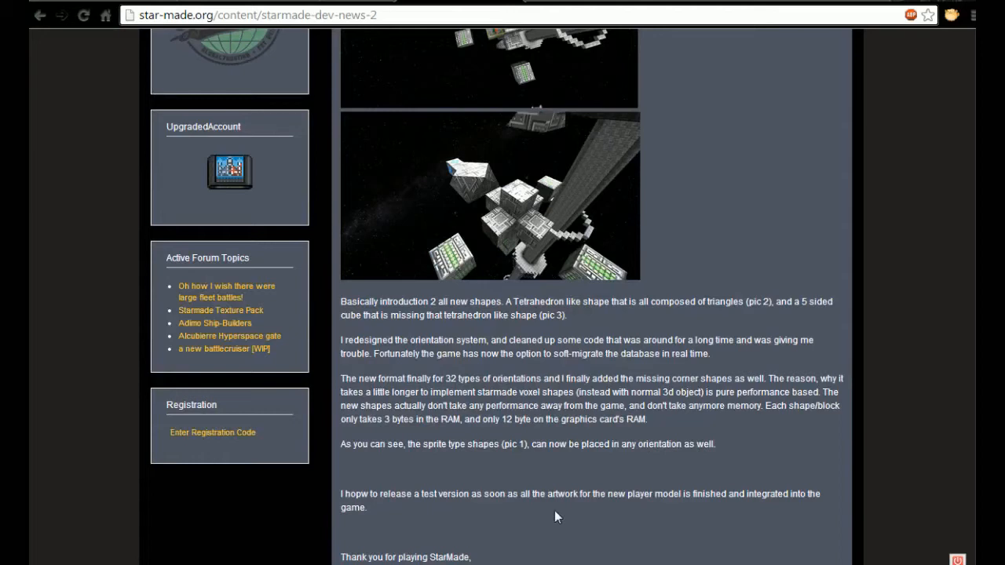
pyautogui.moveTo(622, 509)
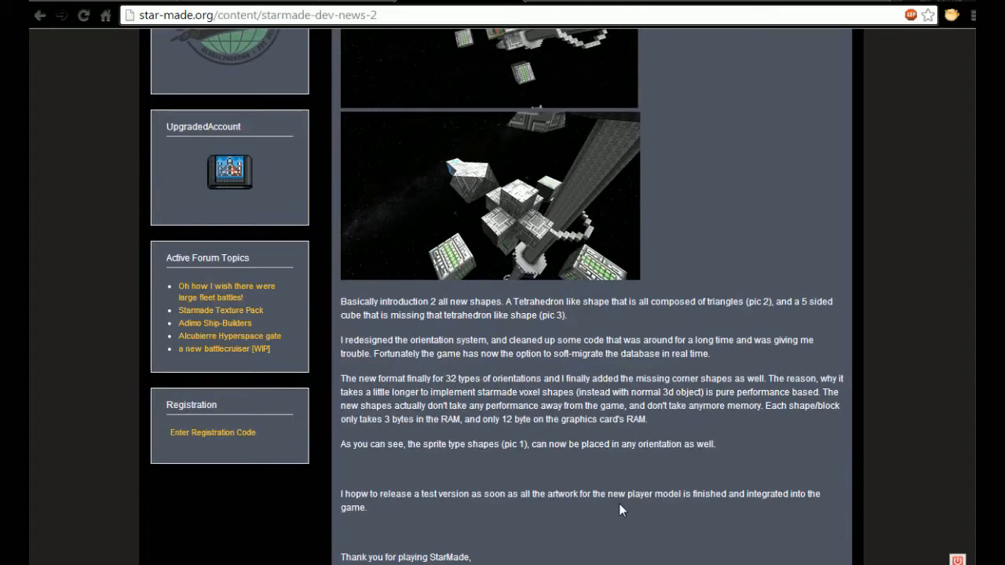
pyautogui.moveTo(750, 510)
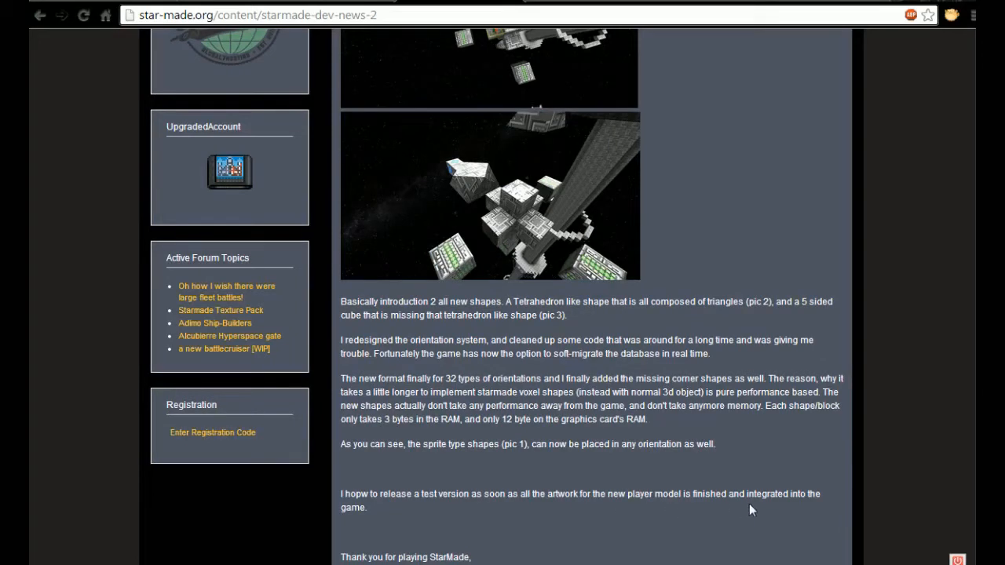
pyautogui.scroll(-3)
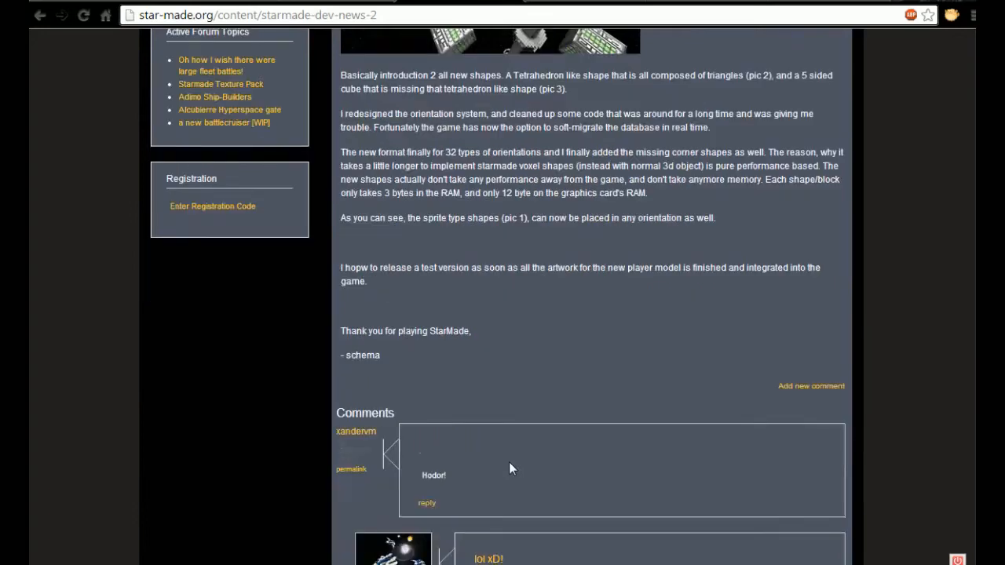
pyautogui.scroll(-3)
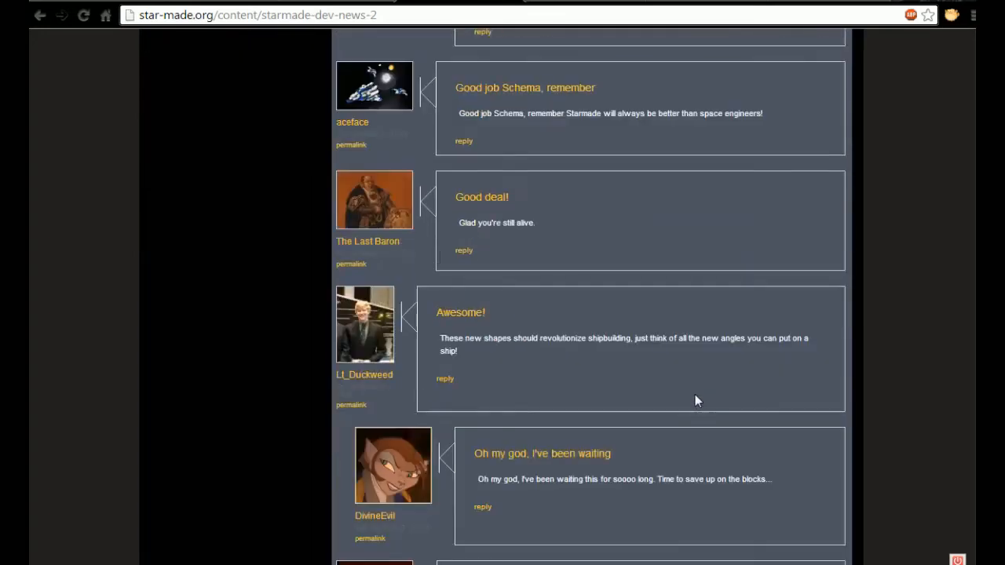
pyautogui.scroll(3)
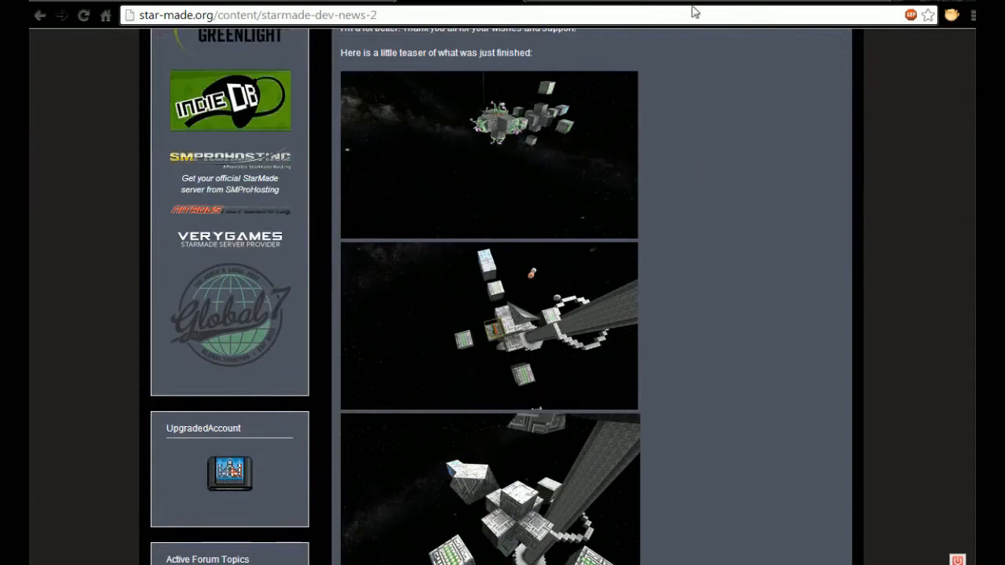
pyautogui.scroll(-3)
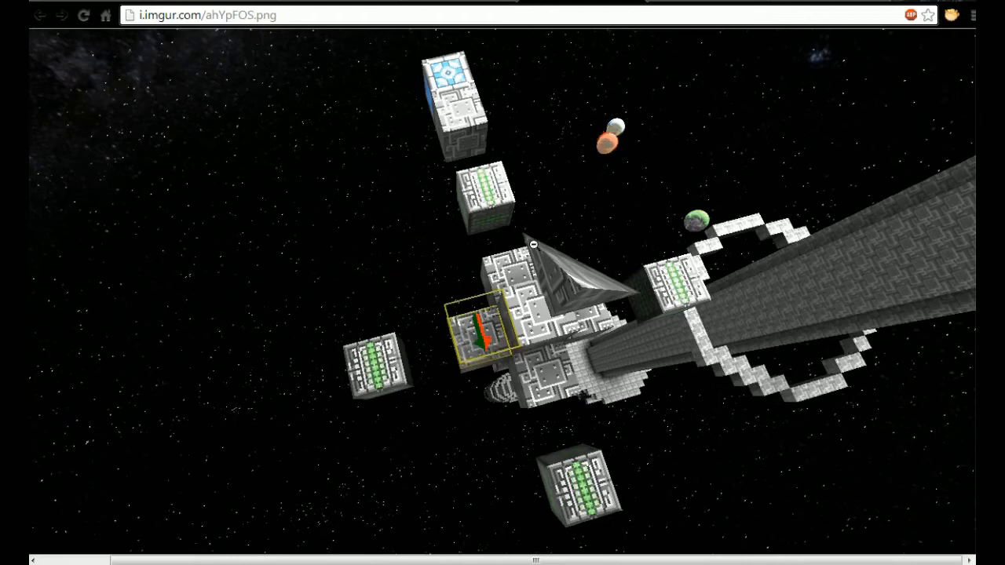
pyautogui.moveTo(591, 358)
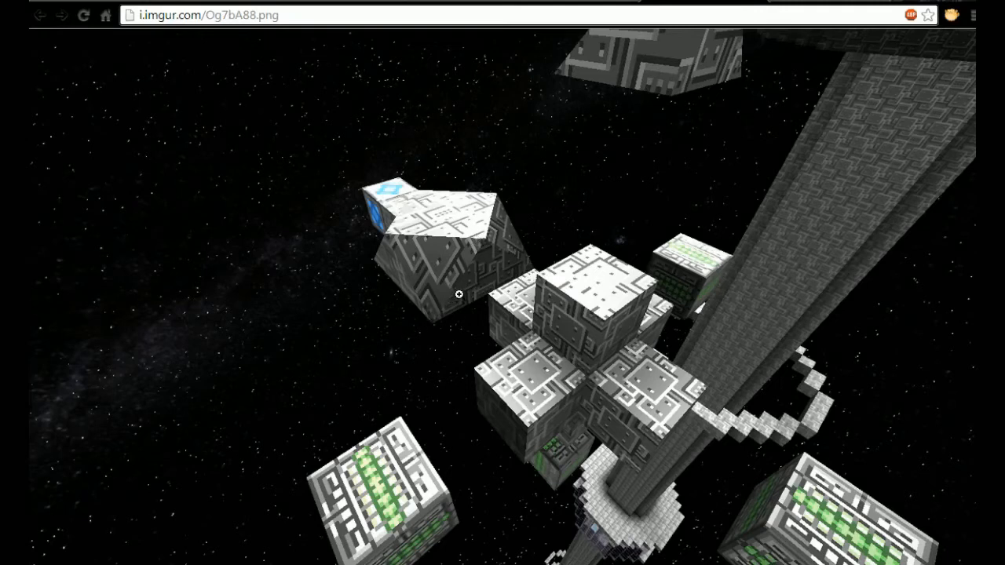
pyautogui.moveTo(461, 254)
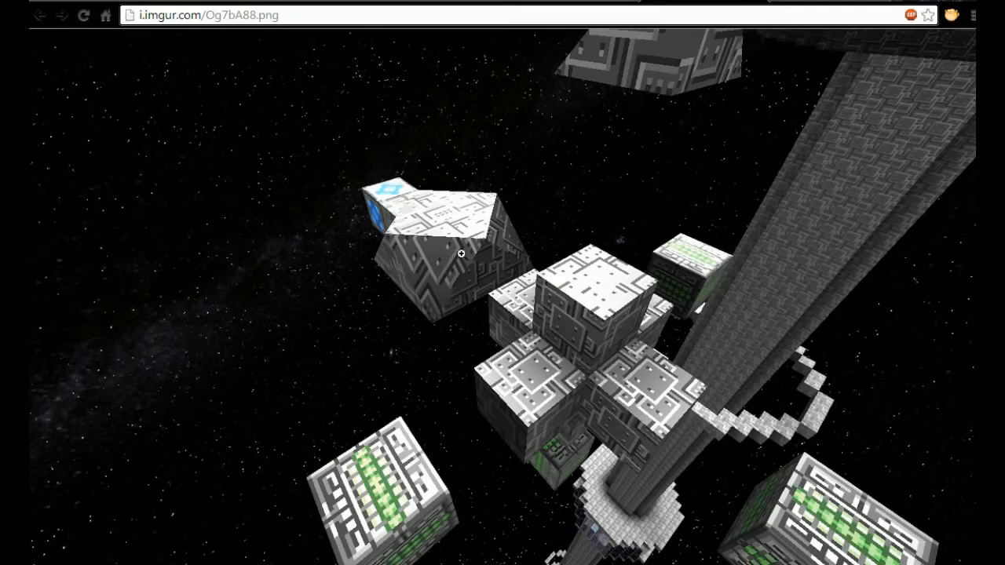
pyautogui.moveTo(383, 241)
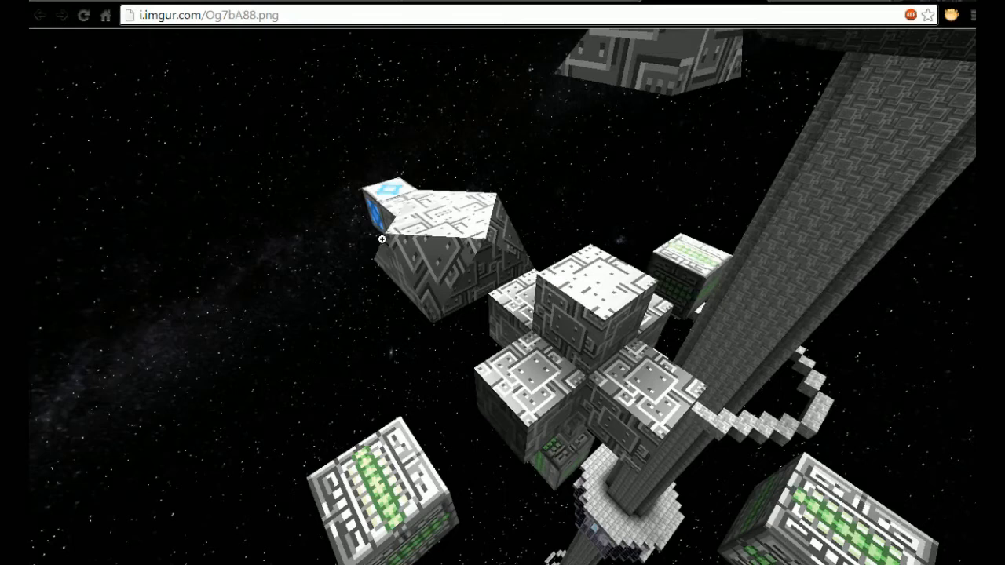
pyautogui.moveTo(493, 295)
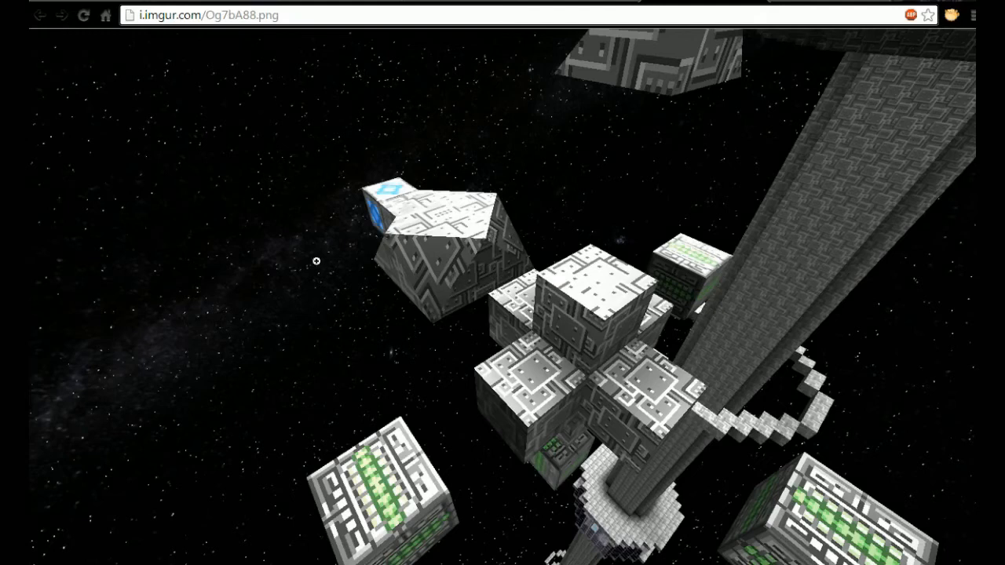
pyautogui.moveTo(595, 187)
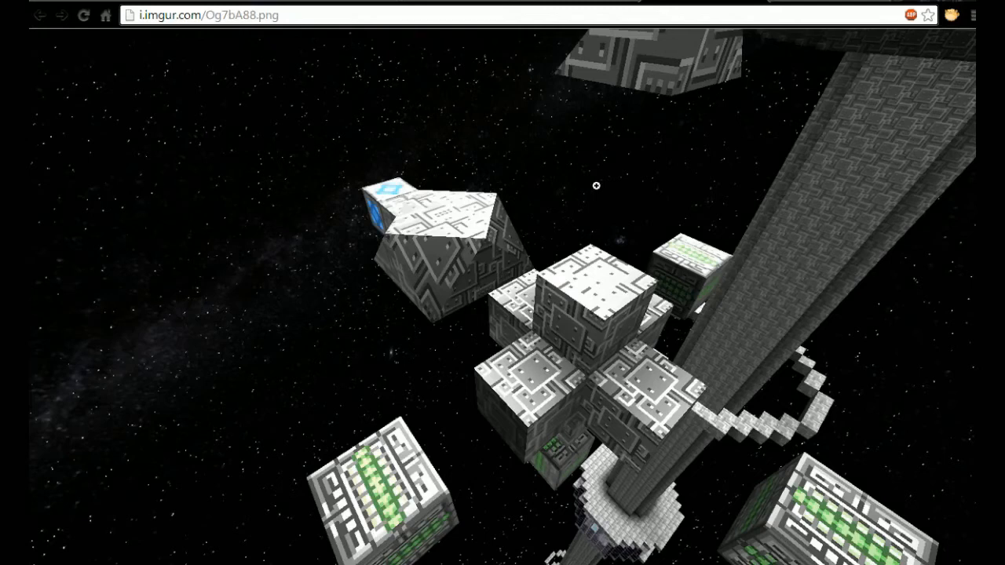
pyautogui.moveTo(678, 60)
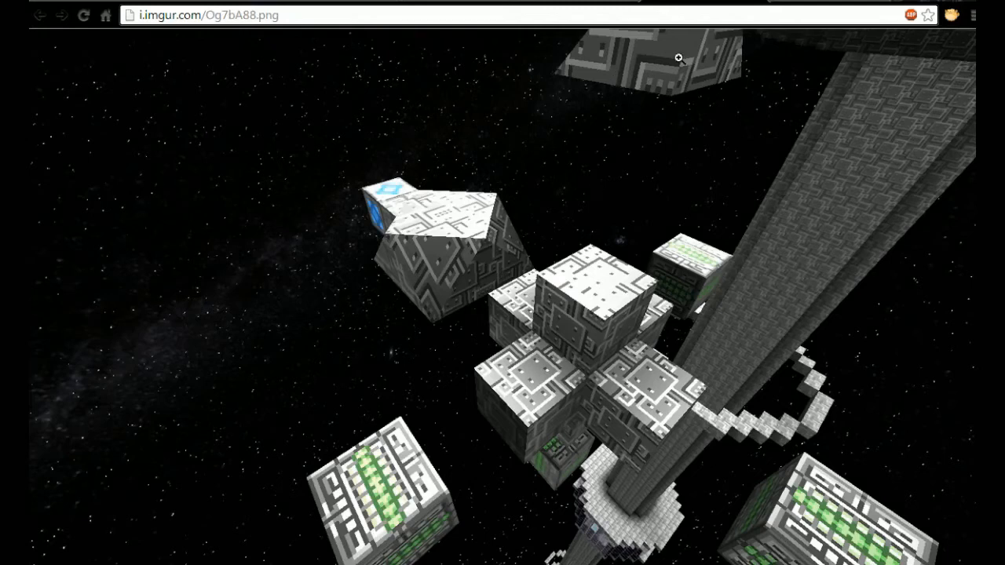
pyautogui.moveTo(732, 8)
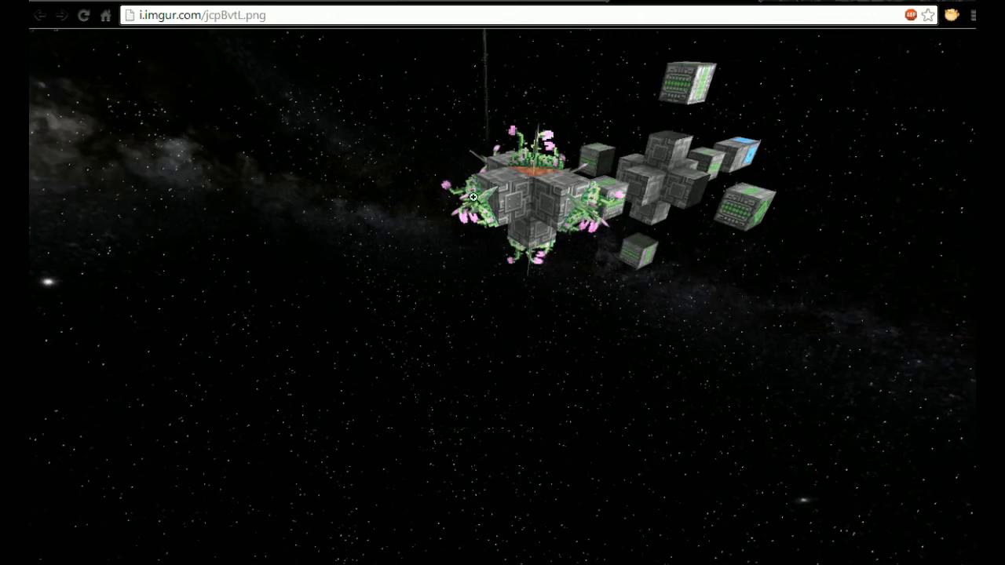
pyautogui.moveTo(460, 234)
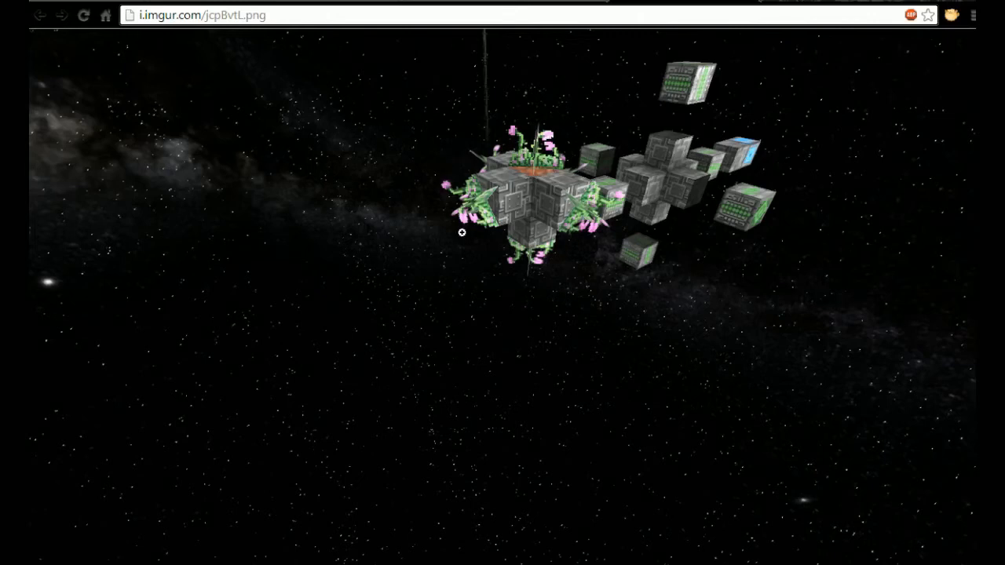
pyautogui.moveTo(396, 219)
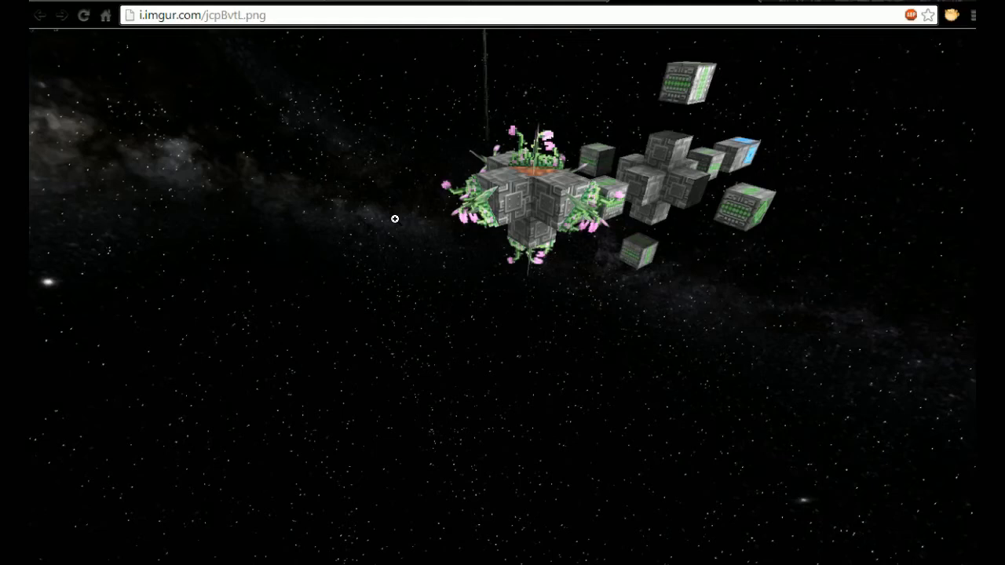
pyautogui.moveTo(586, 192)
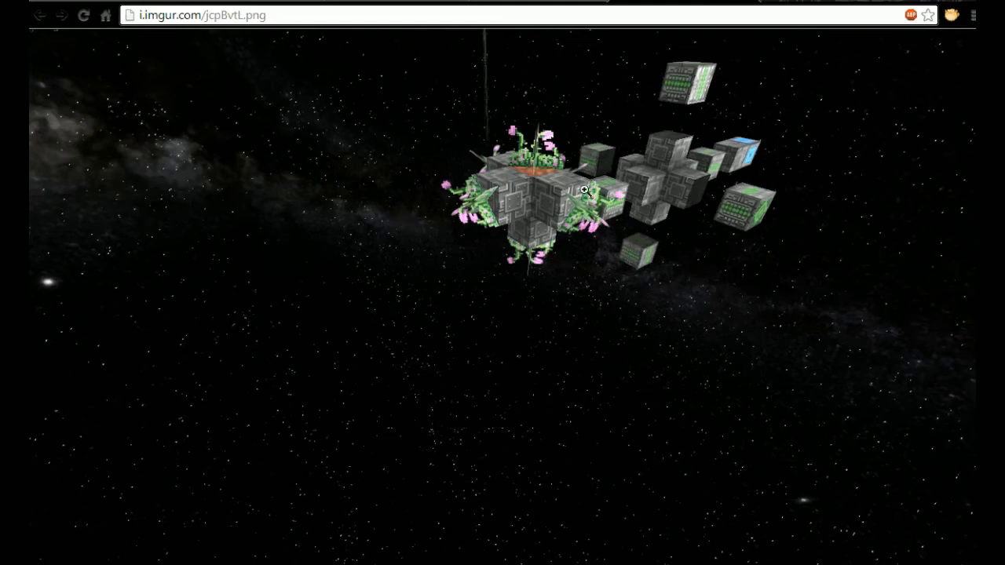
pyautogui.moveTo(546, 251)
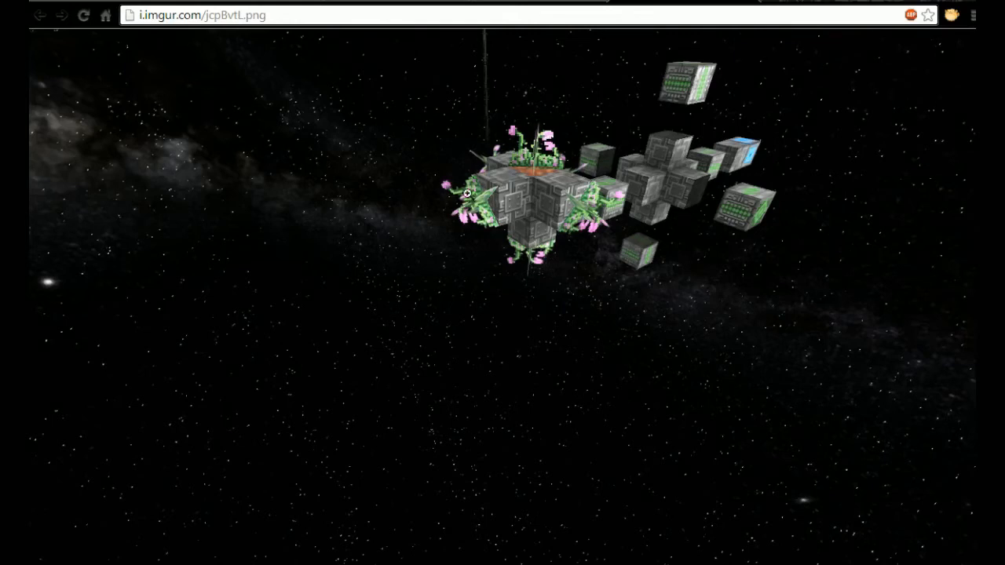
pyautogui.moveTo(542, 199)
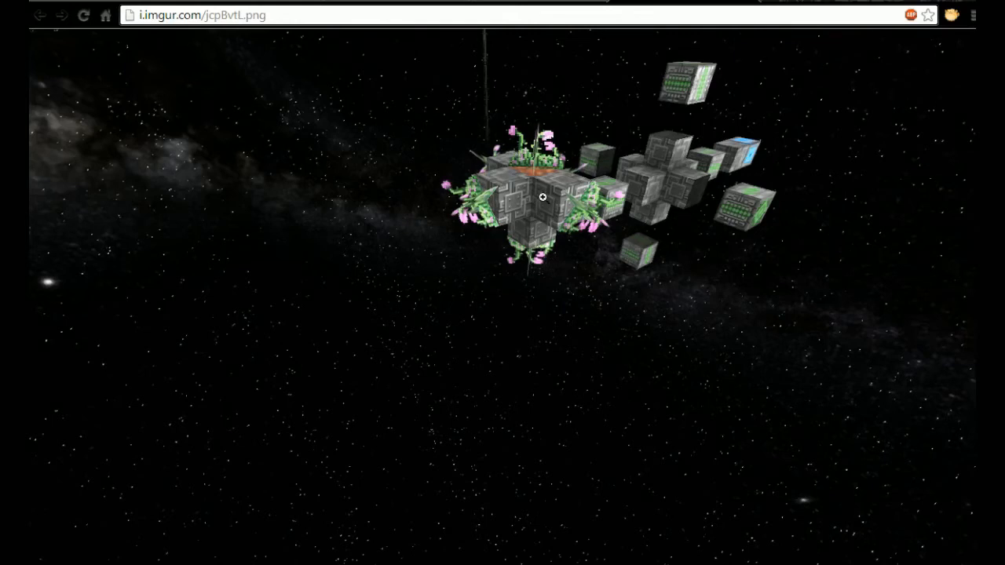
pyautogui.moveTo(751, 8)
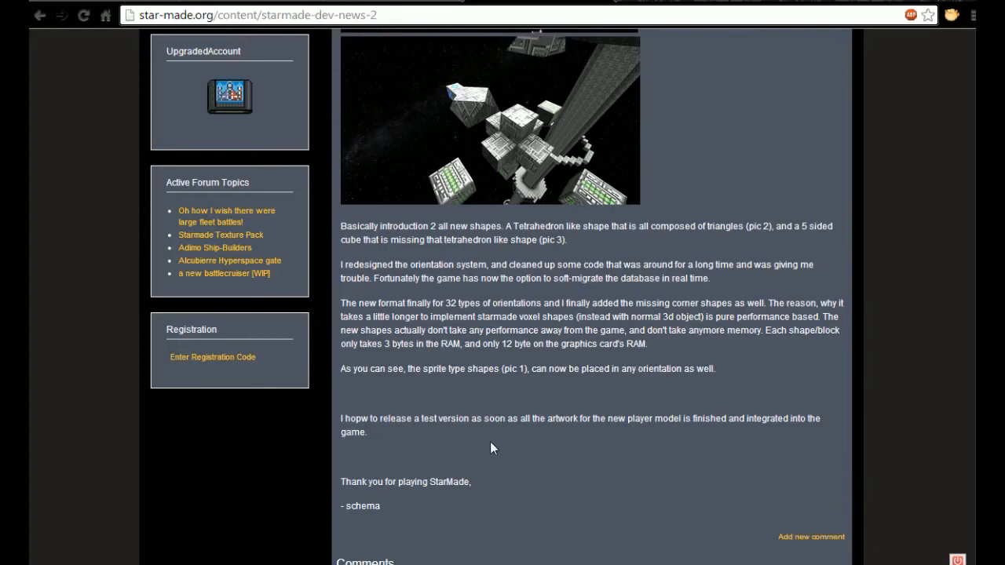
pyautogui.moveTo(606, 295)
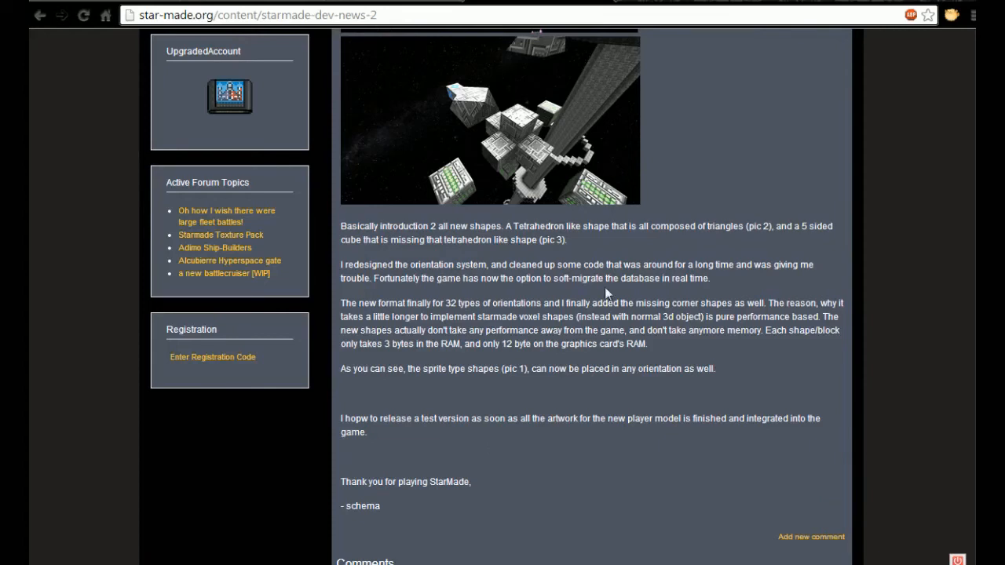
pyautogui.moveTo(732, 148)
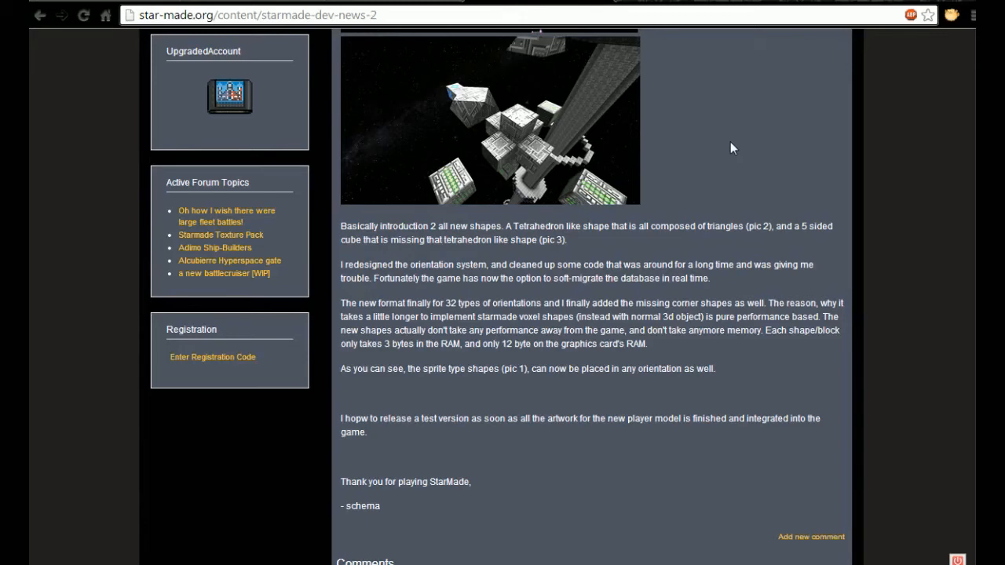
pyautogui.moveTo(468, 122)
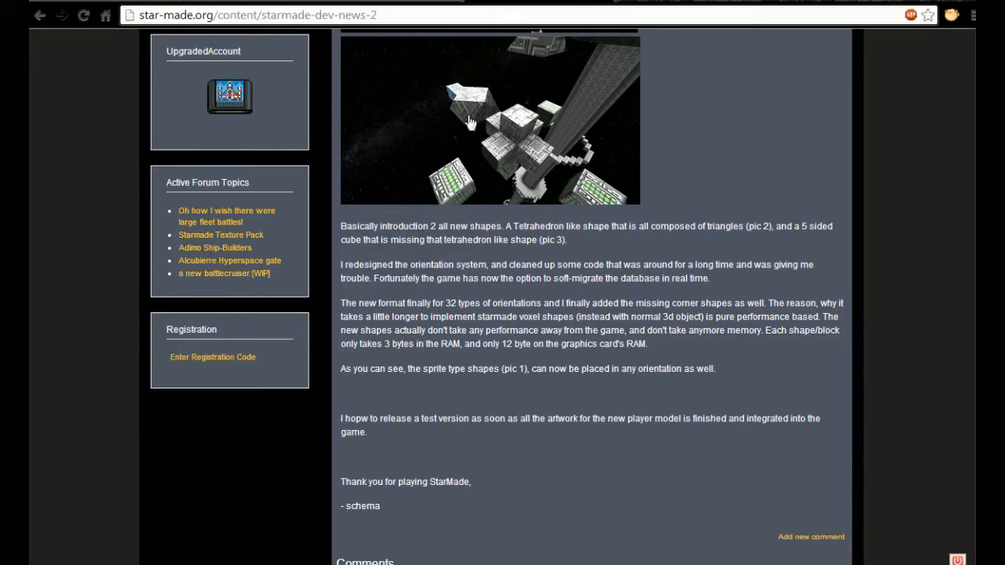
# Step: View the new-shapes teaser screenshot at full size on Imgur
pyautogui.click(471, 118)
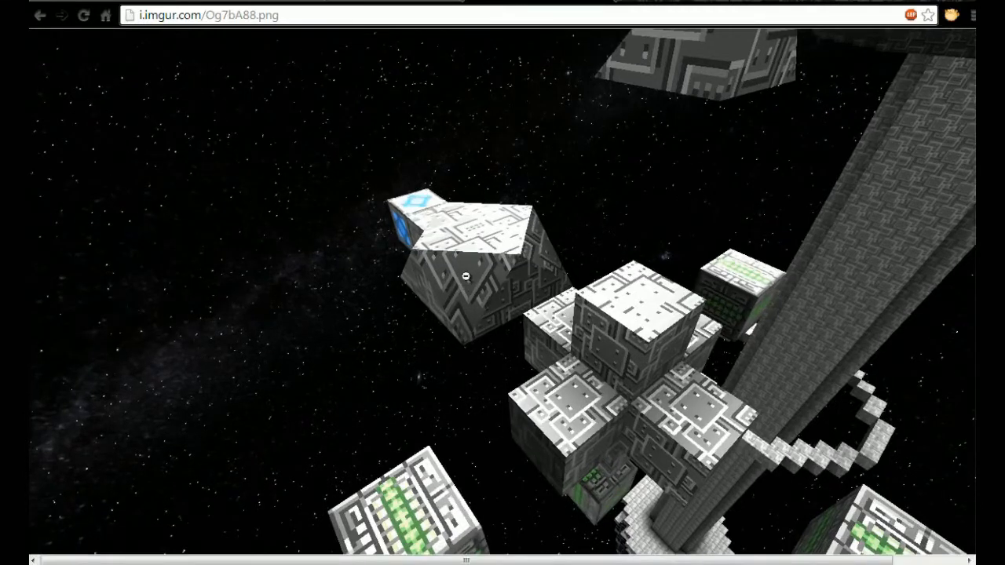
pyautogui.moveTo(562, 38)
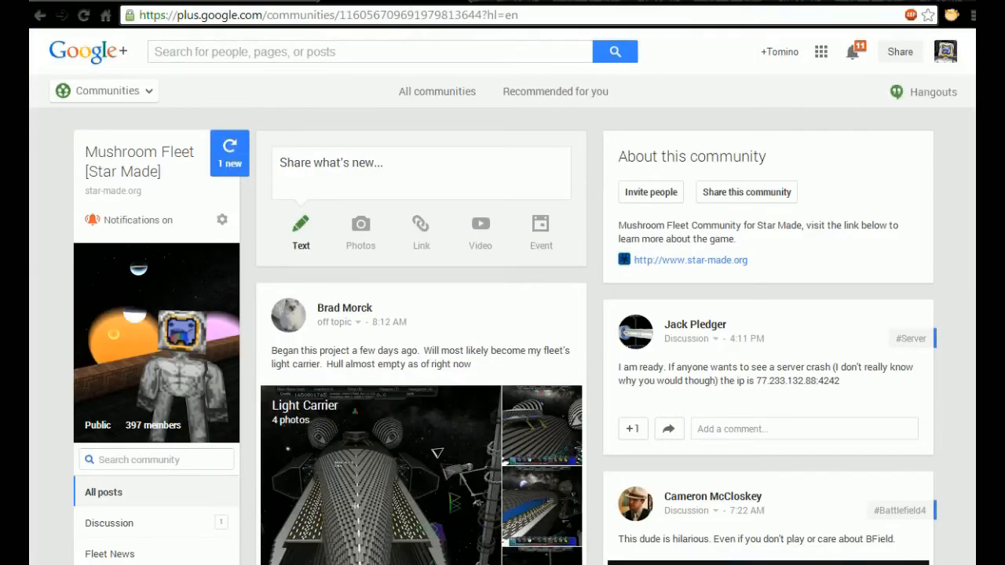
# Step: Scroll down the Mushroom Fleet [Star Made] community feed past the music video share
pyautogui.scroll(-3)
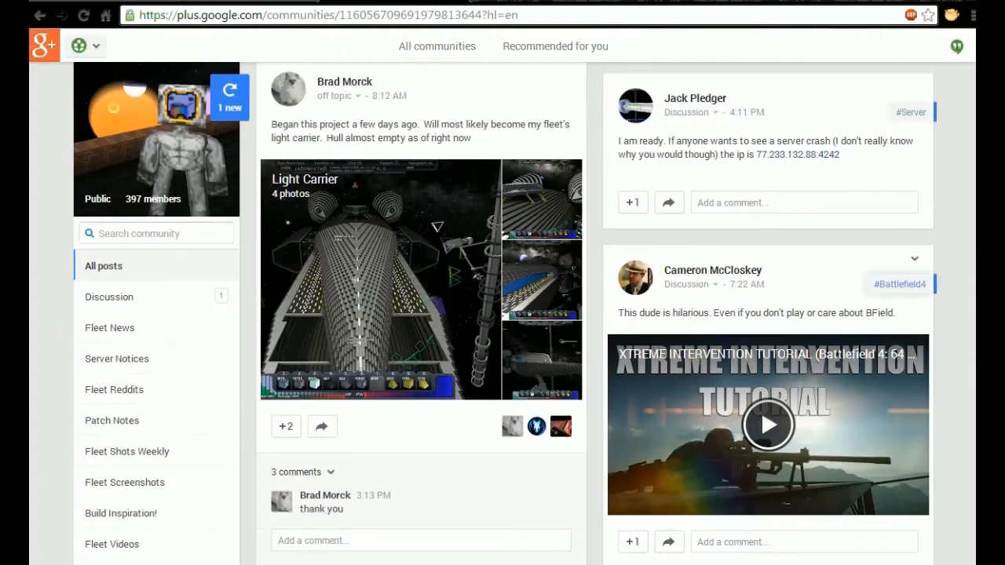
pyautogui.moveTo(380, 185)
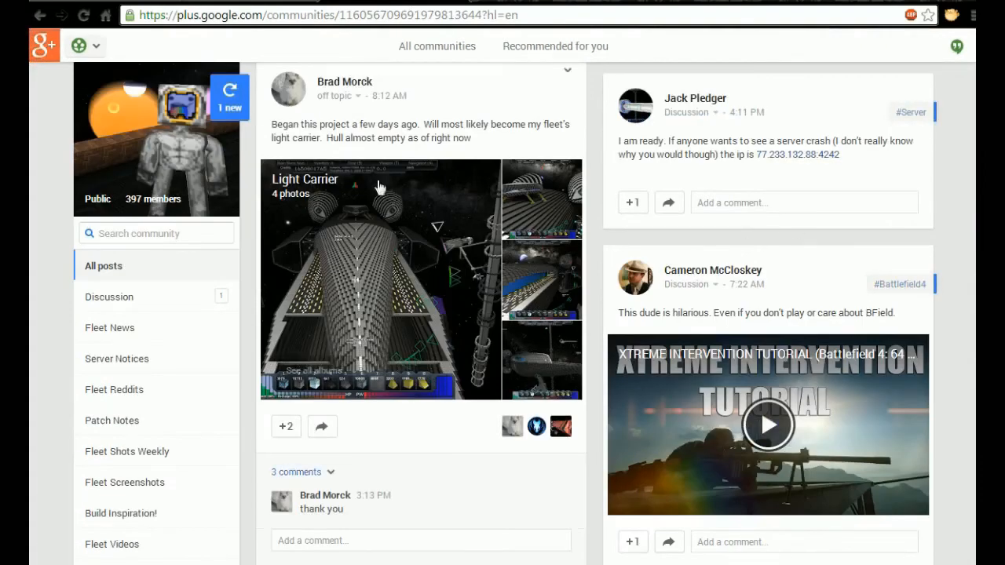
pyautogui.scroll(-3)
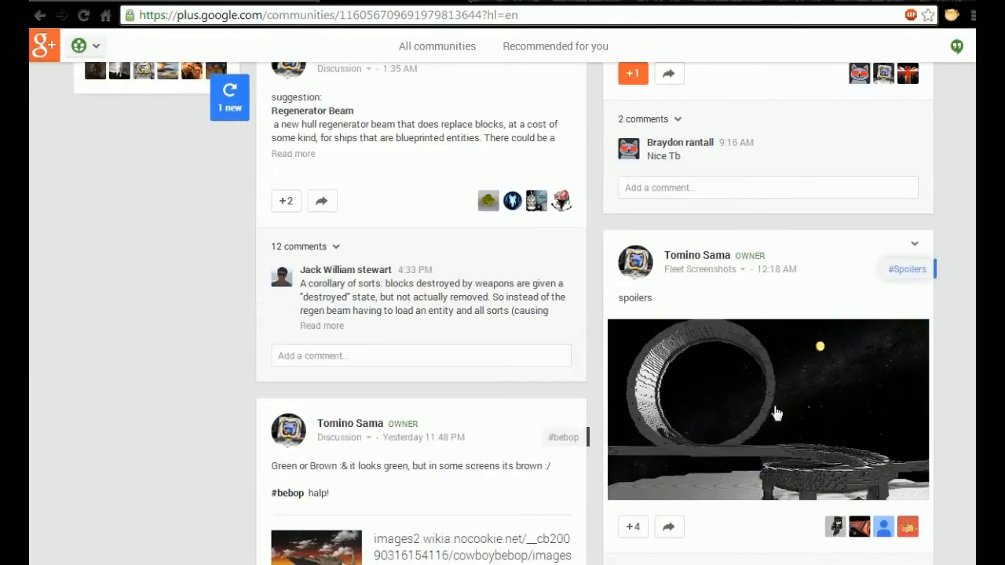
pyautogui.scroll(-3)
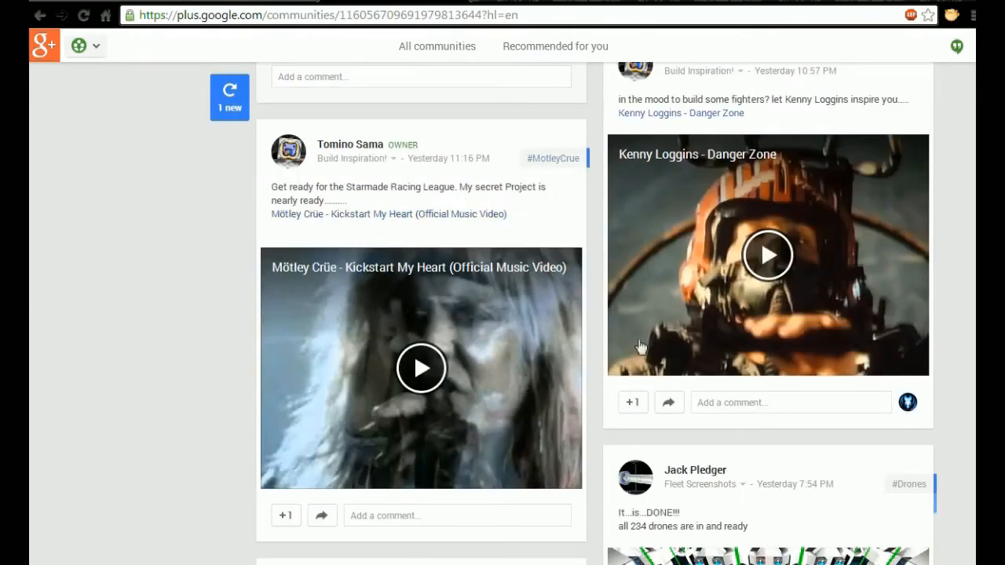
pyautogui.moveTo(344, 281)
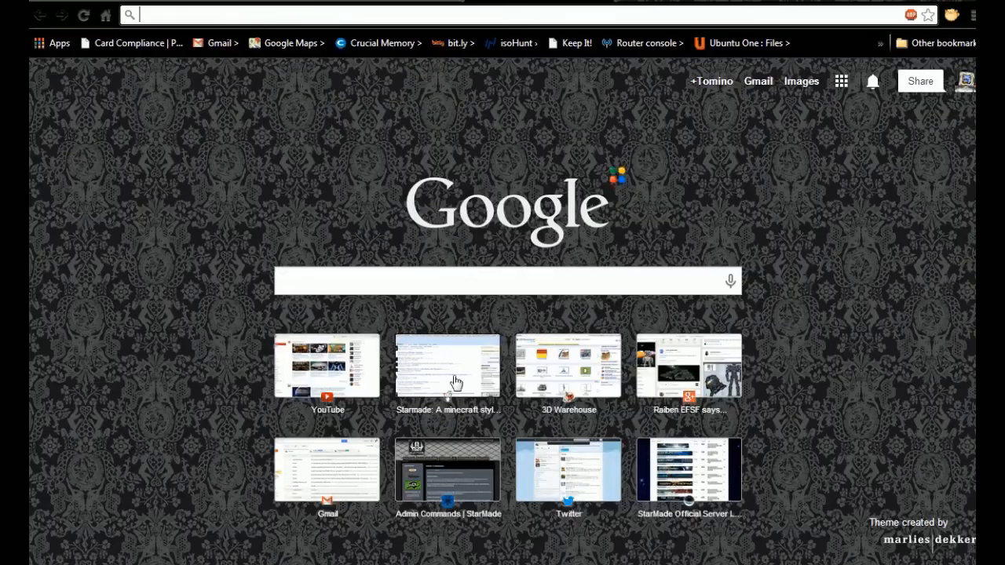
# Step: Go to reddit.com/r/starmade and scroll its post listing to the bottom of the page
pyautogui.click(447, 364)
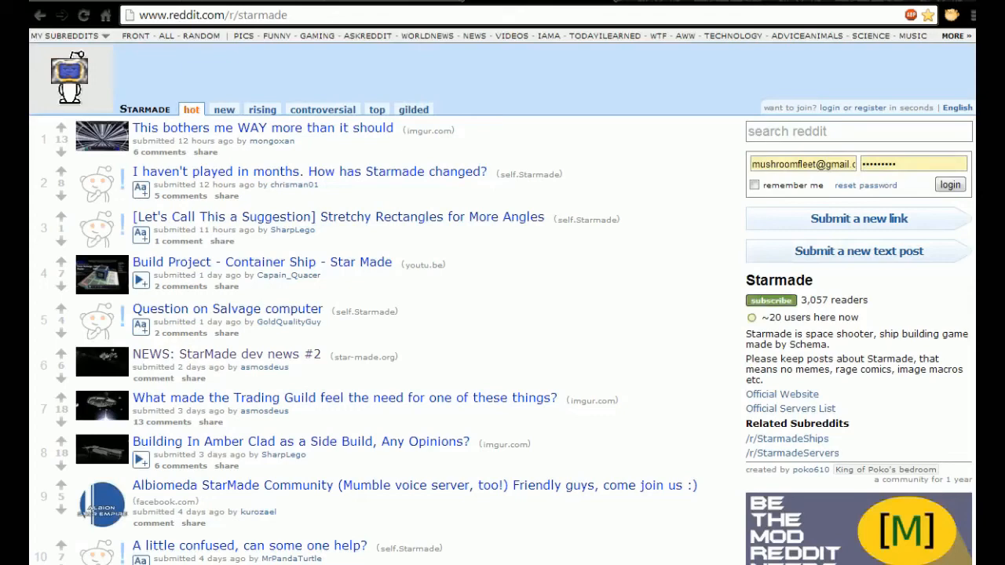
pyautogui.moveTo(659, 325)
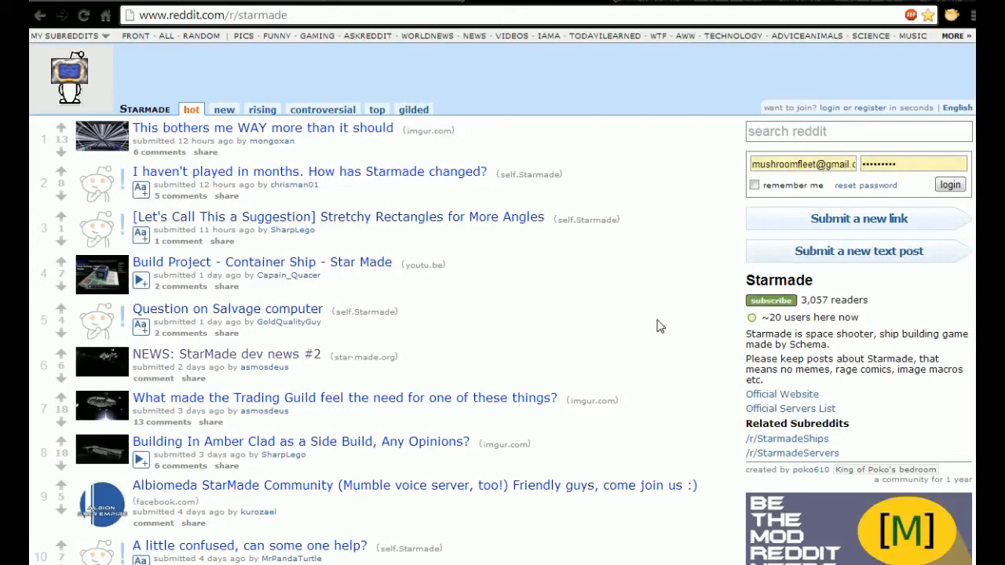
pyautogui.scroll(-3)
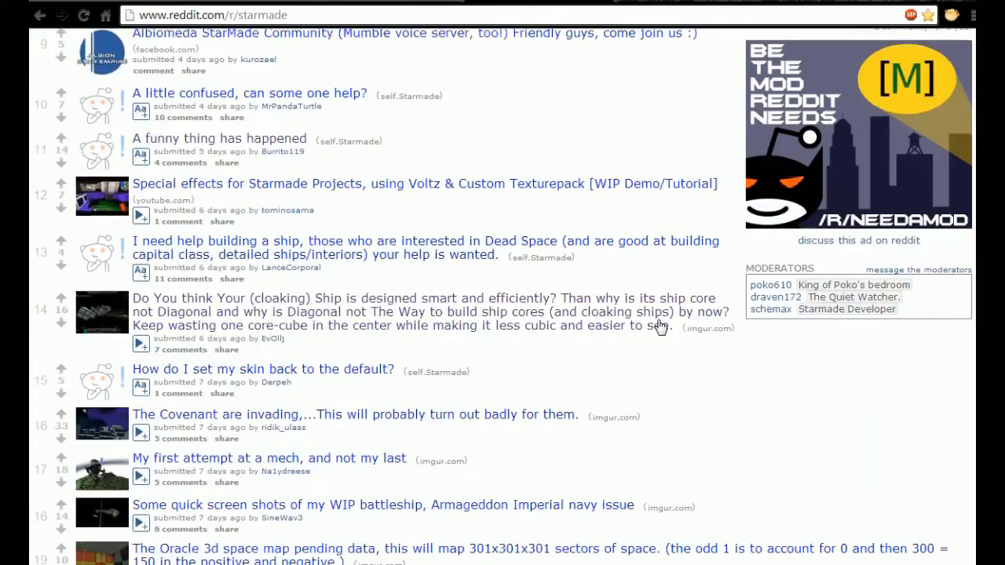
pyautogui.scroll(-3)
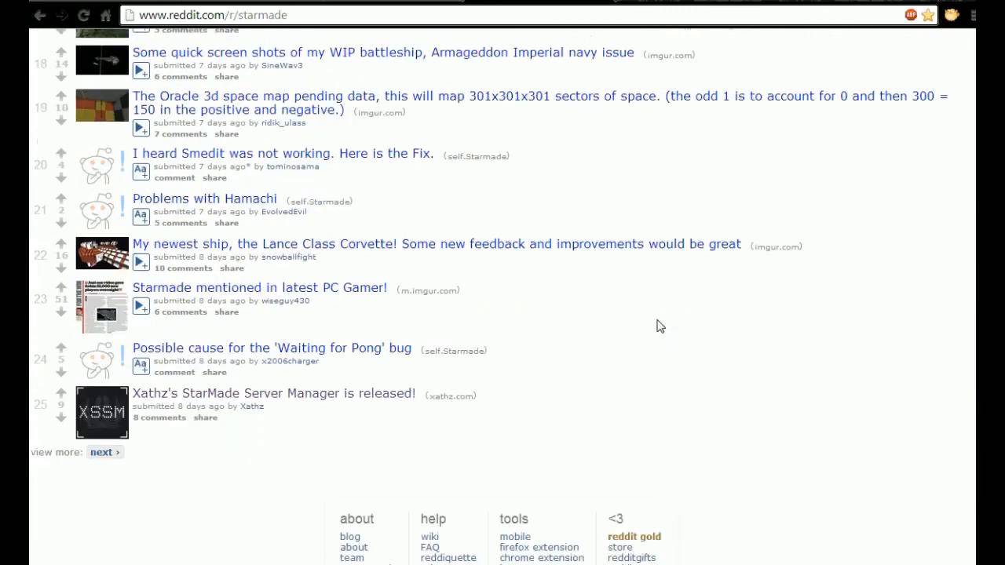